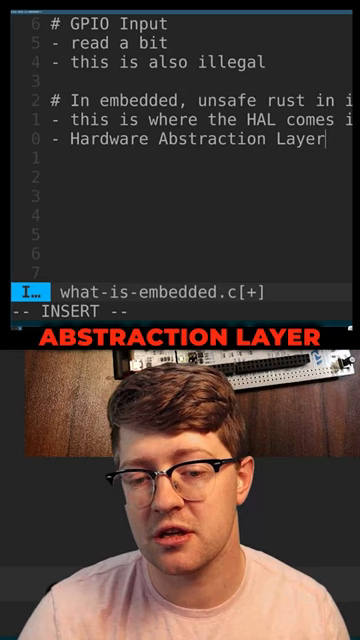
text(# Code)
text(- 0x8)
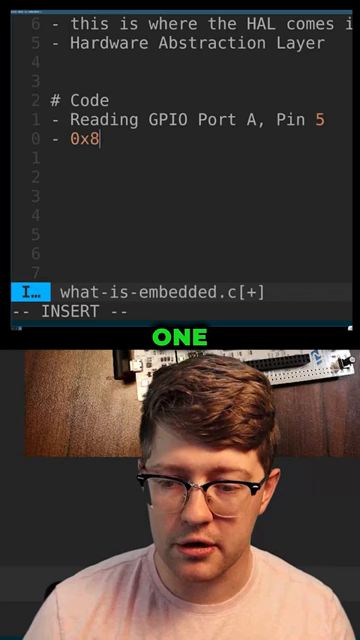
text(0010004)
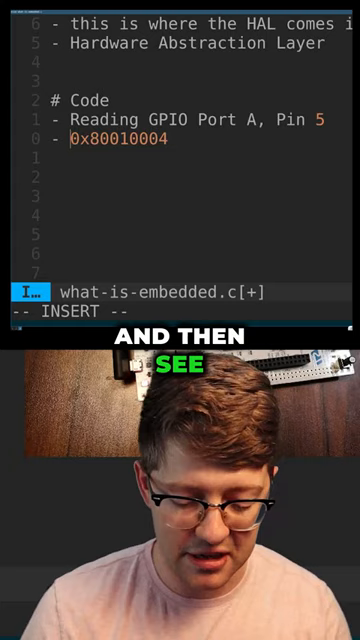
text(*)
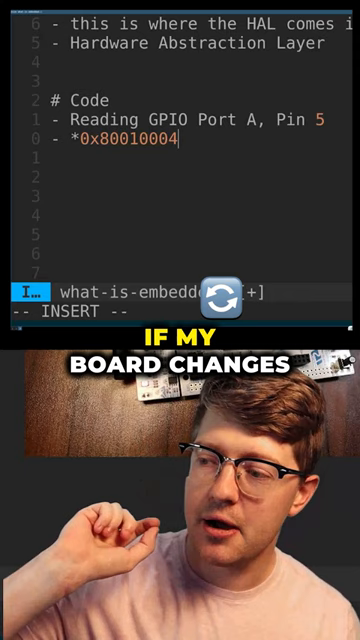
text((stm32f746)
click(188, 158)
text(- ()
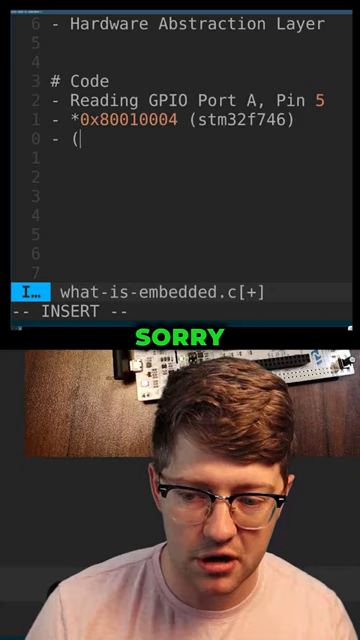
text(*(stm32f846))
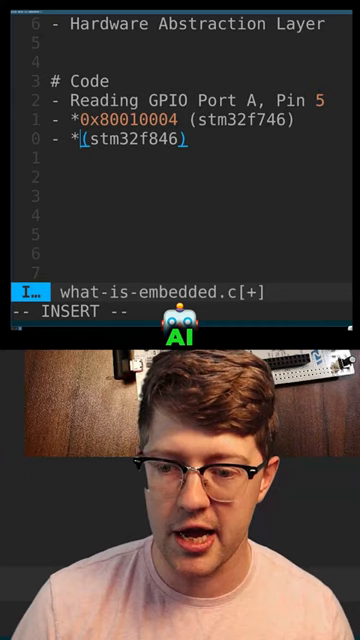
text(0x80020008)
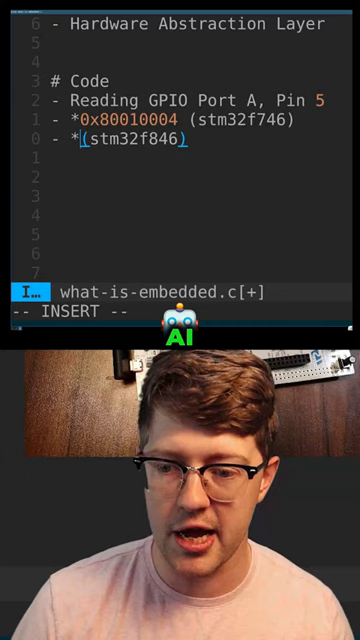